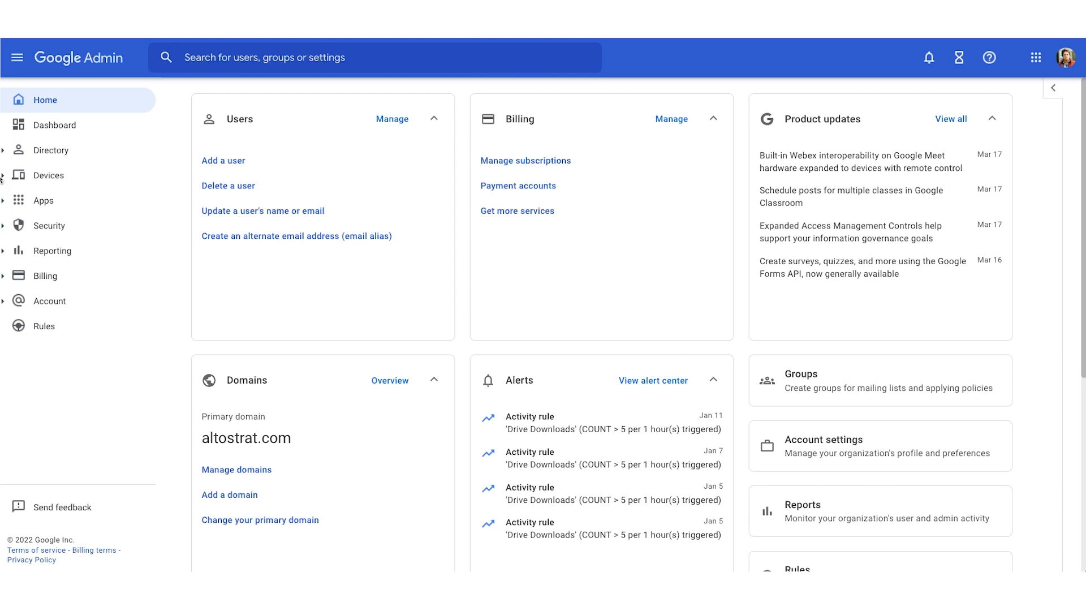
- Navigate Devices > Mobile & endpoints > Settings to the Universal settings page
left_click(49, 175)
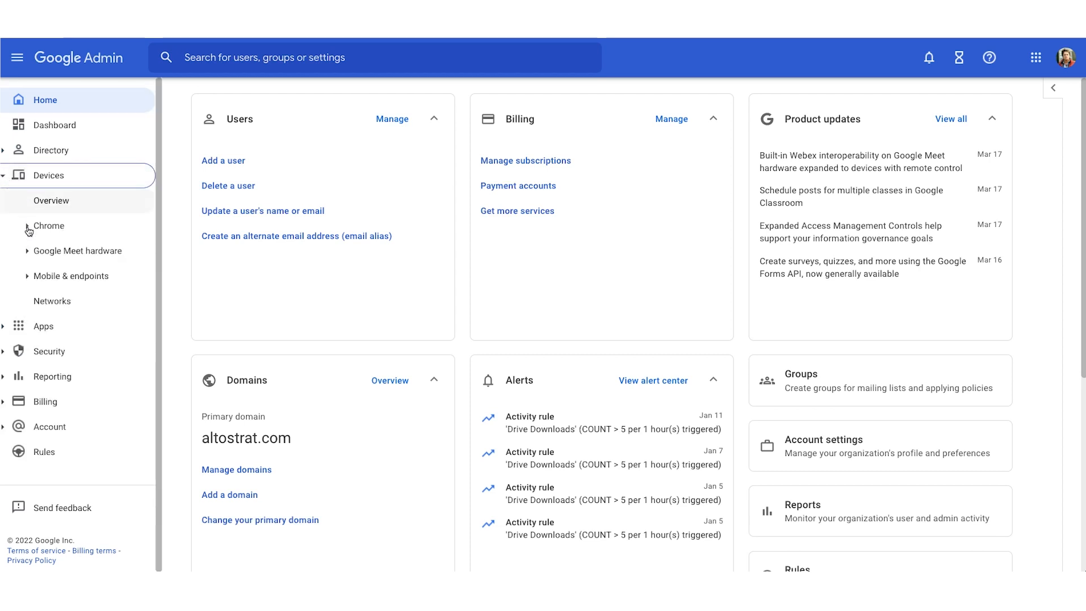
left_click(71, 276)
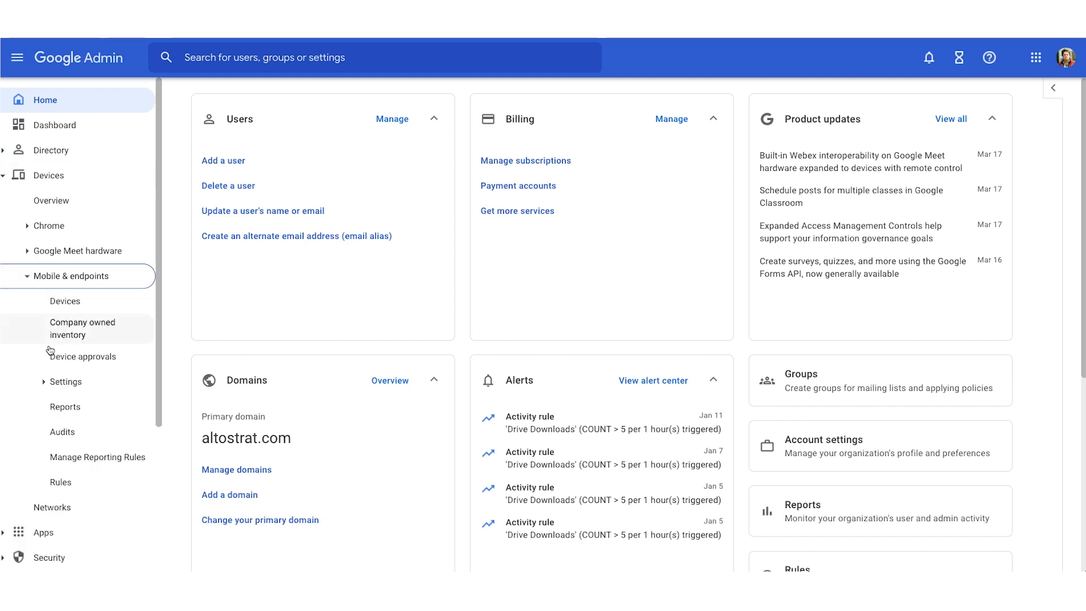
left_click(65, 381)
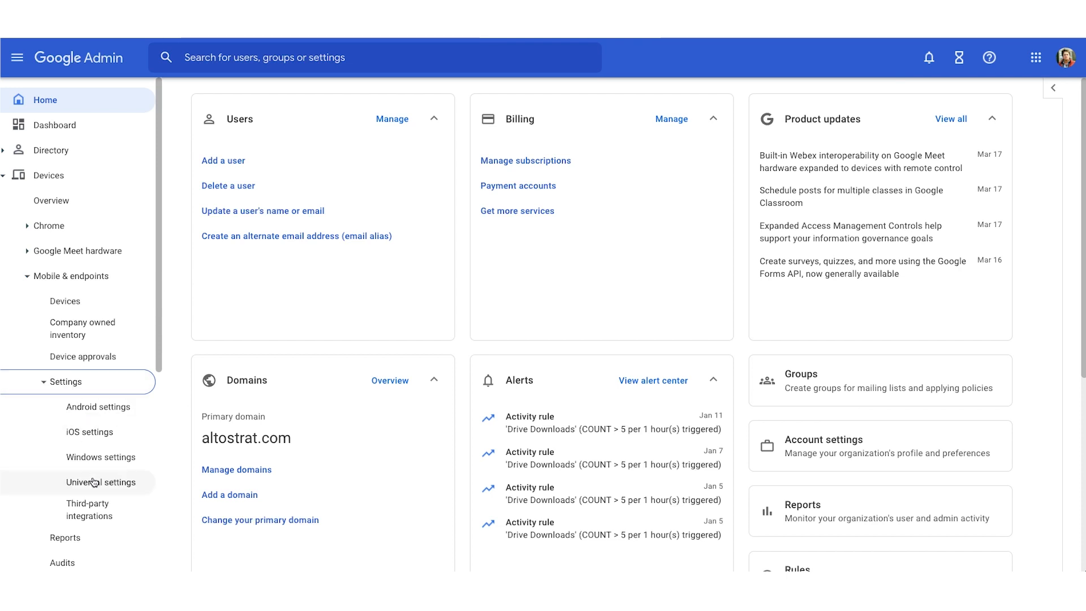
left_click(102, 482)
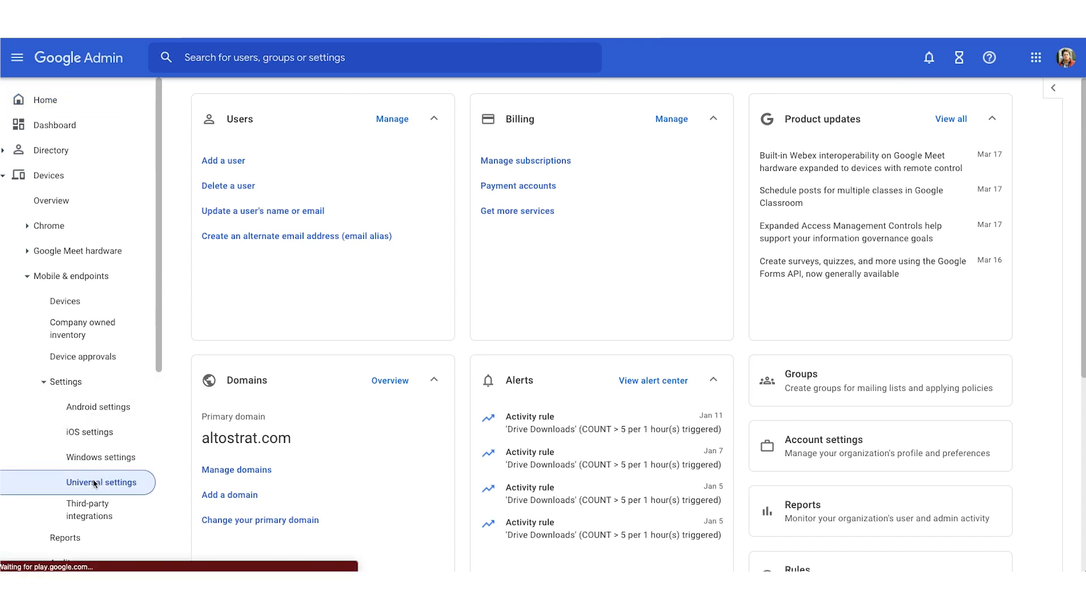
left_click(102, 481)
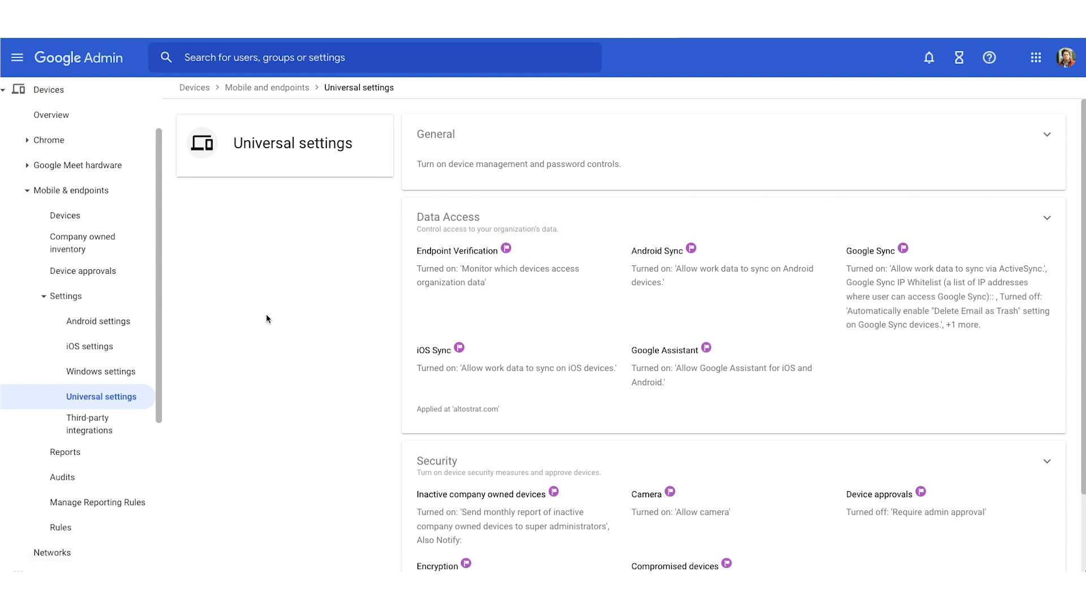
mouse_move(616, 181)
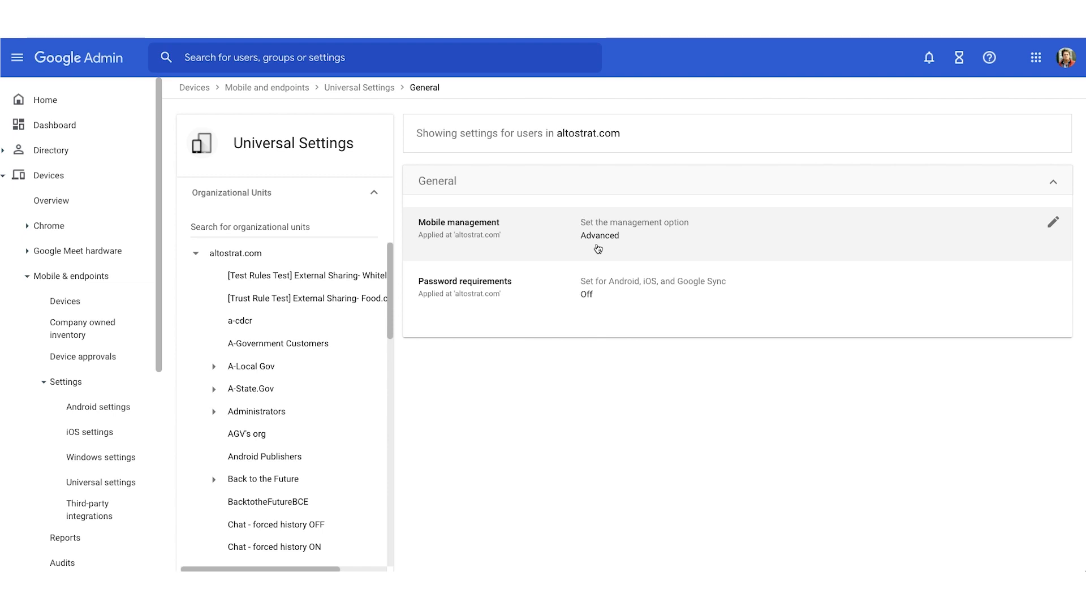
mouse_move(378, 95)
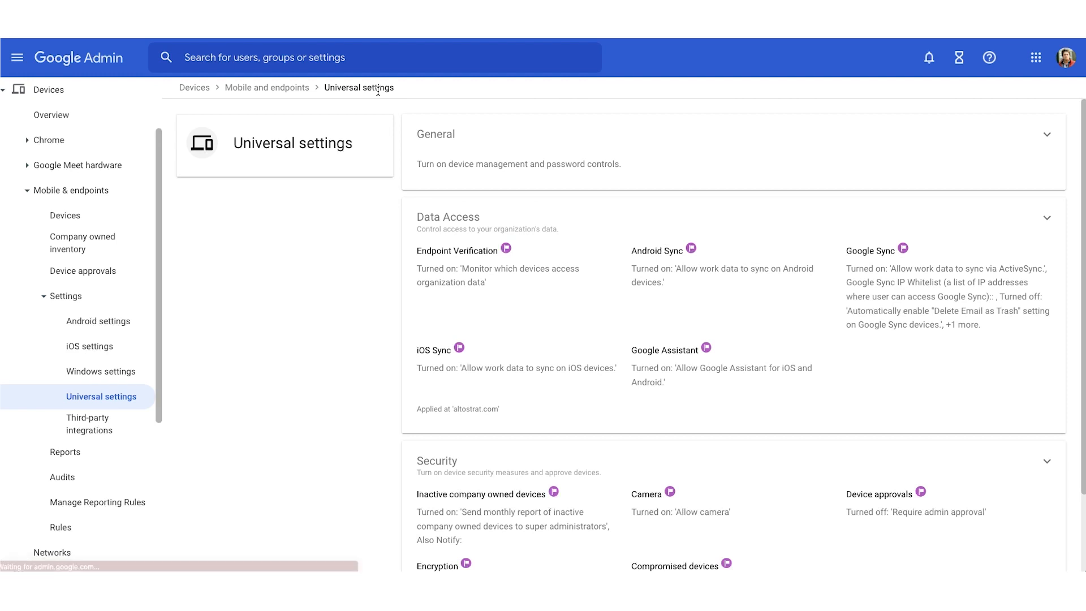
scroll("down", 3)
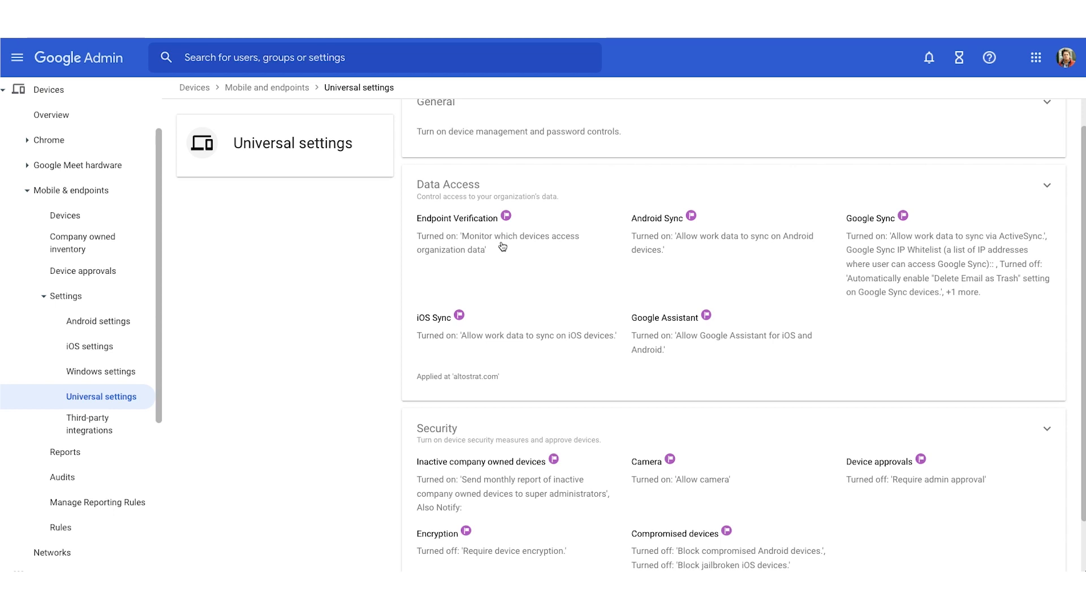
mouse_move(507, 346)
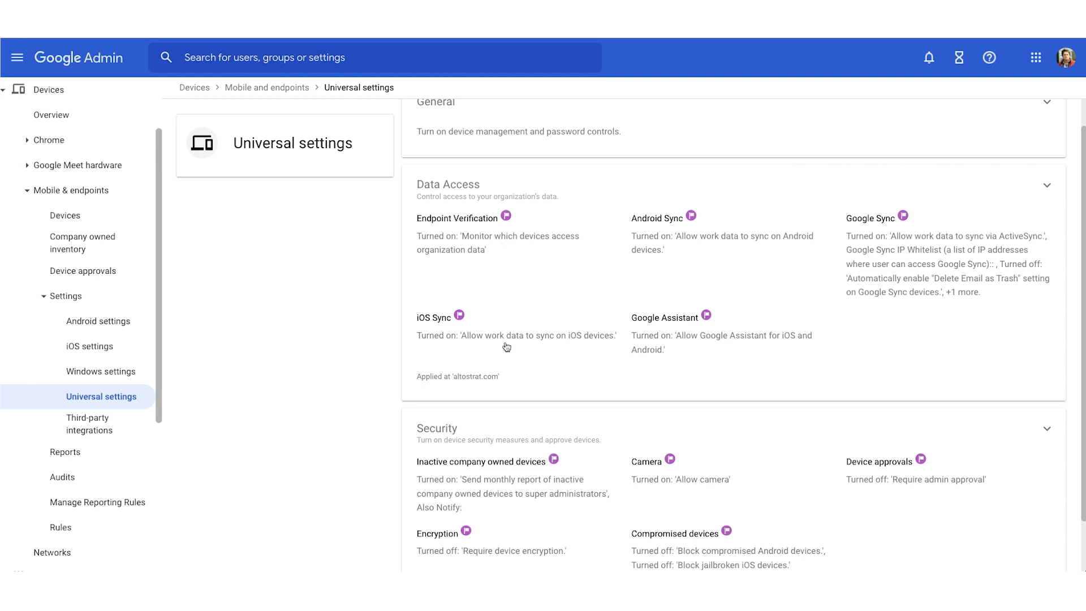
mouse_move(685, 250)
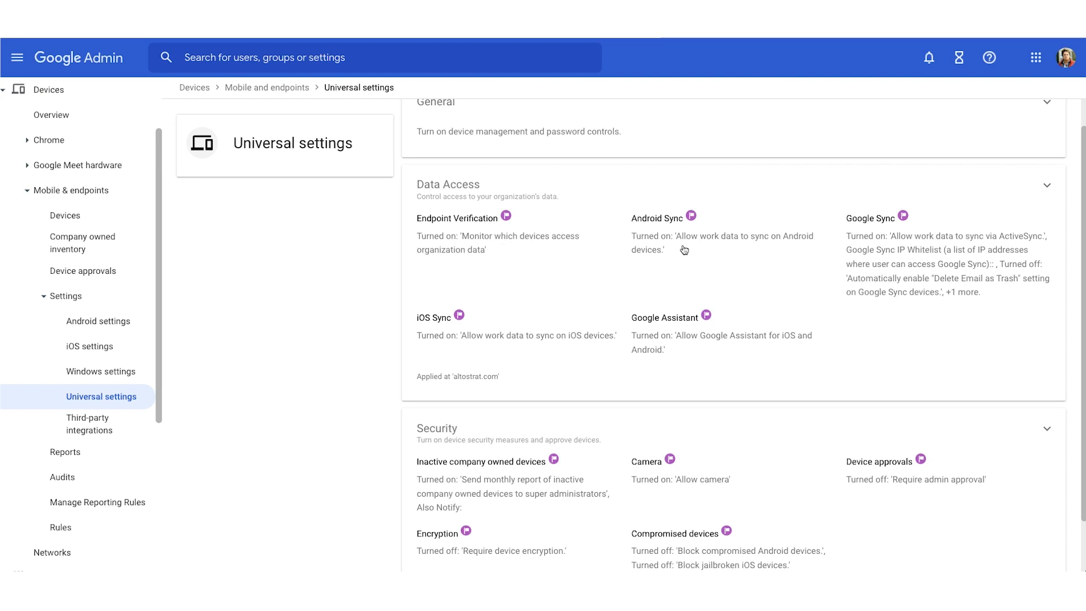
mouse_move(824, 259)
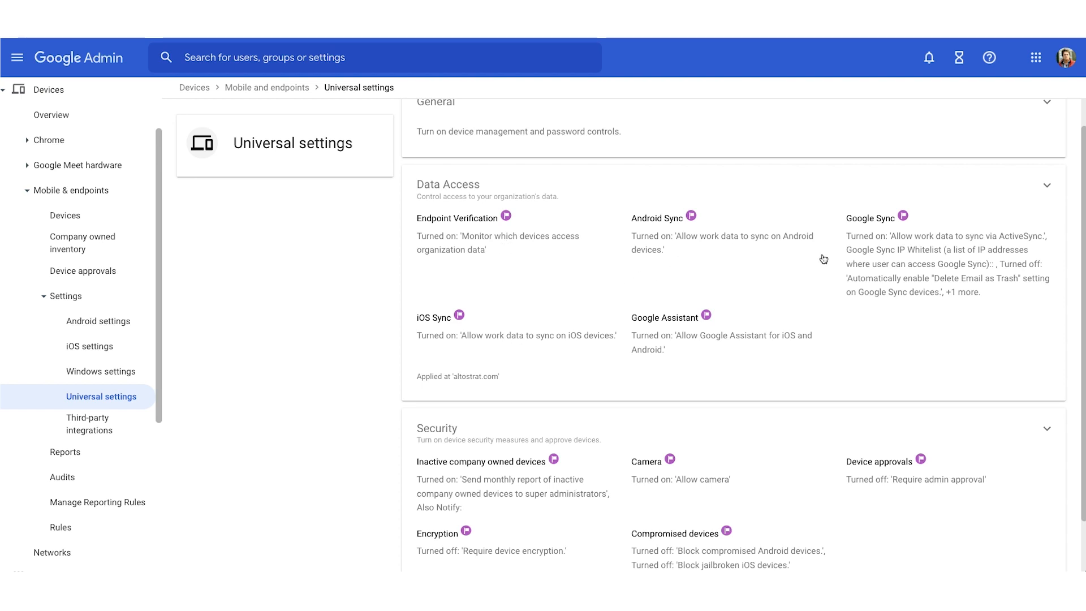
mouse_move(852, 262)
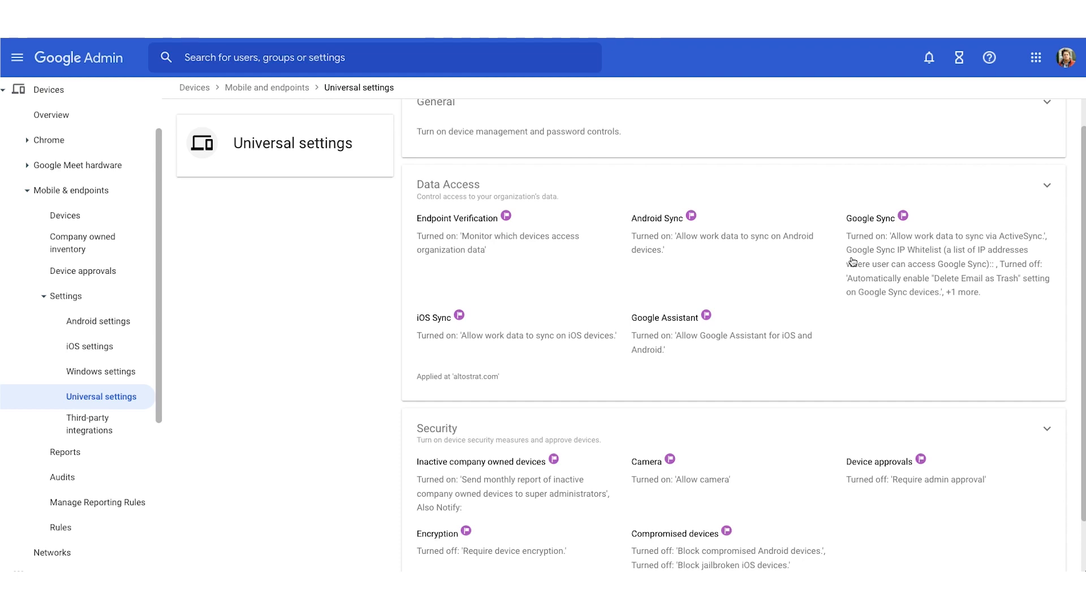
scroll("down", 3)
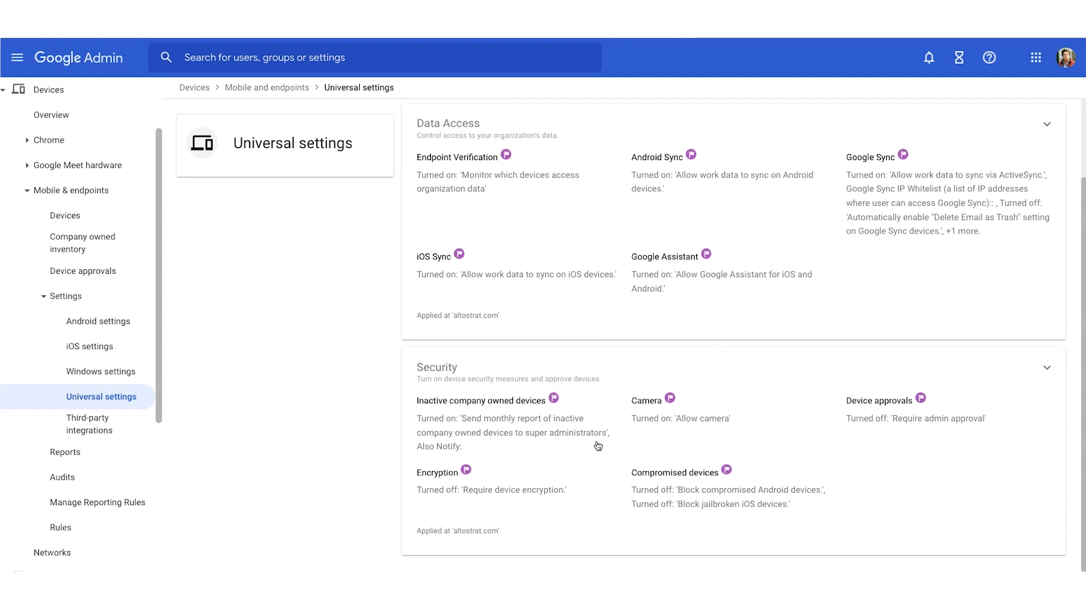
mouse_move(592, 480)
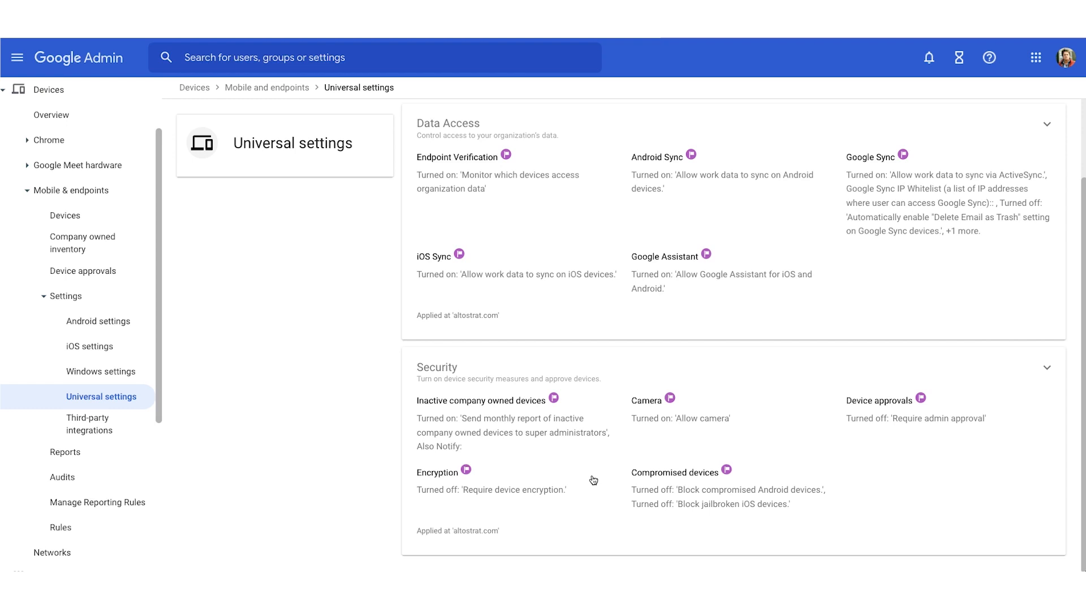
mouse_move(882, 416)
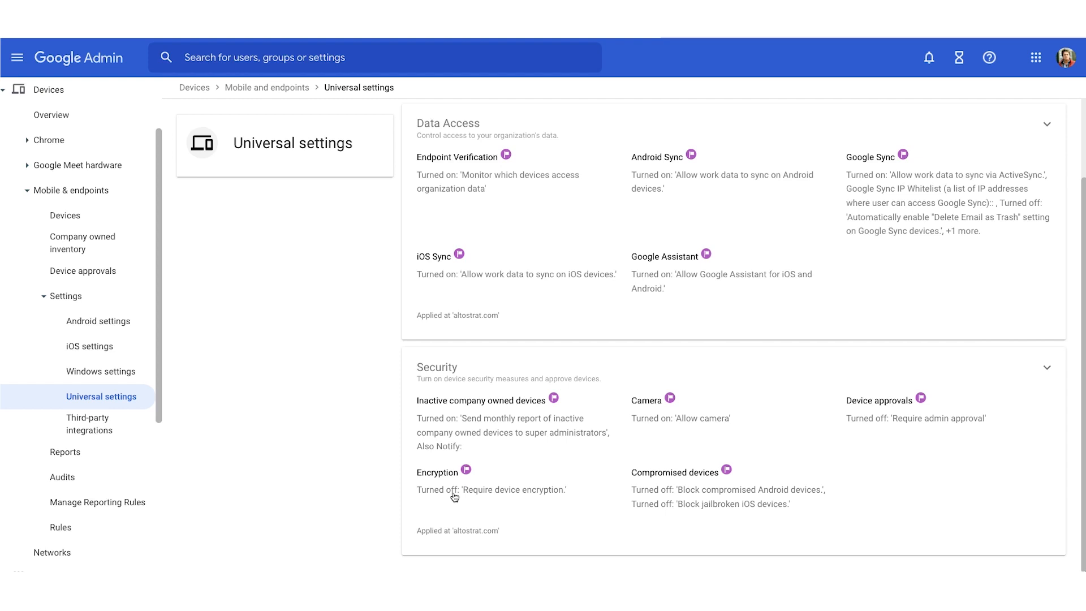
mouse_move(224, 444)
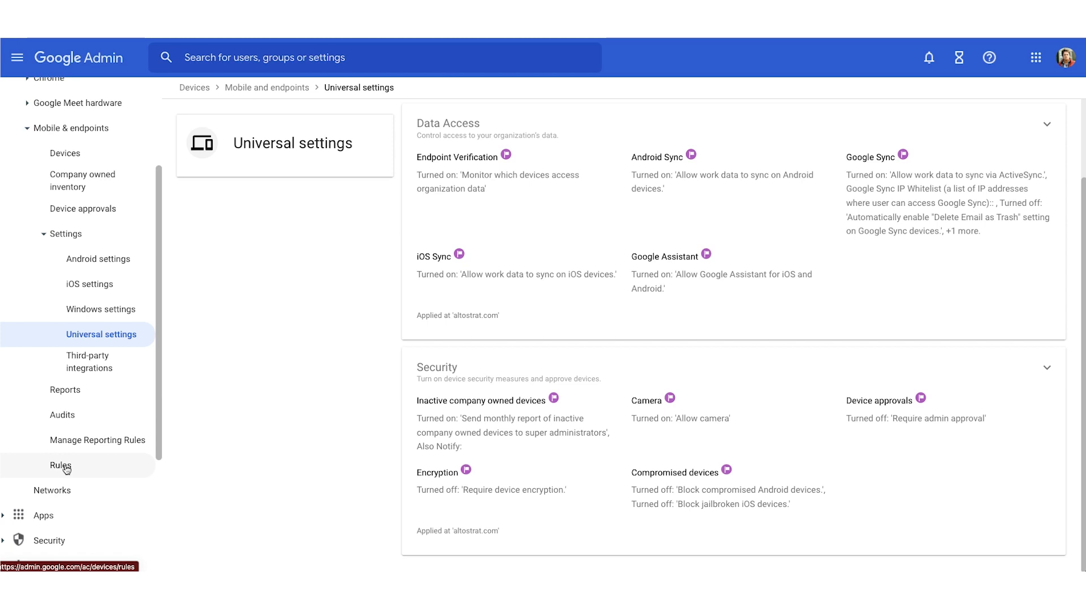
left_click(60, 465)
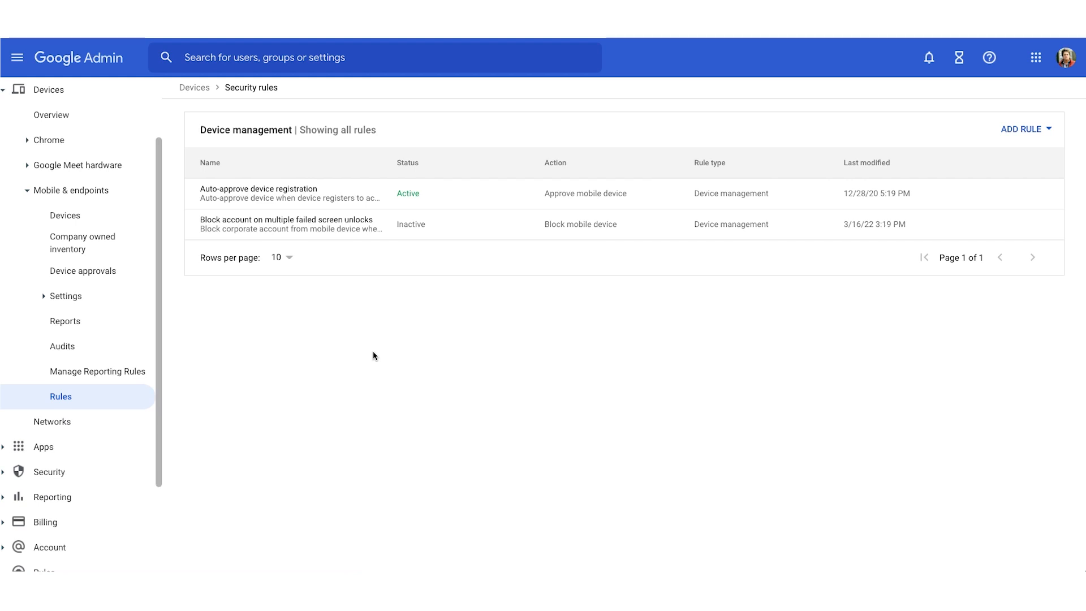
mouse_move(239, 229)
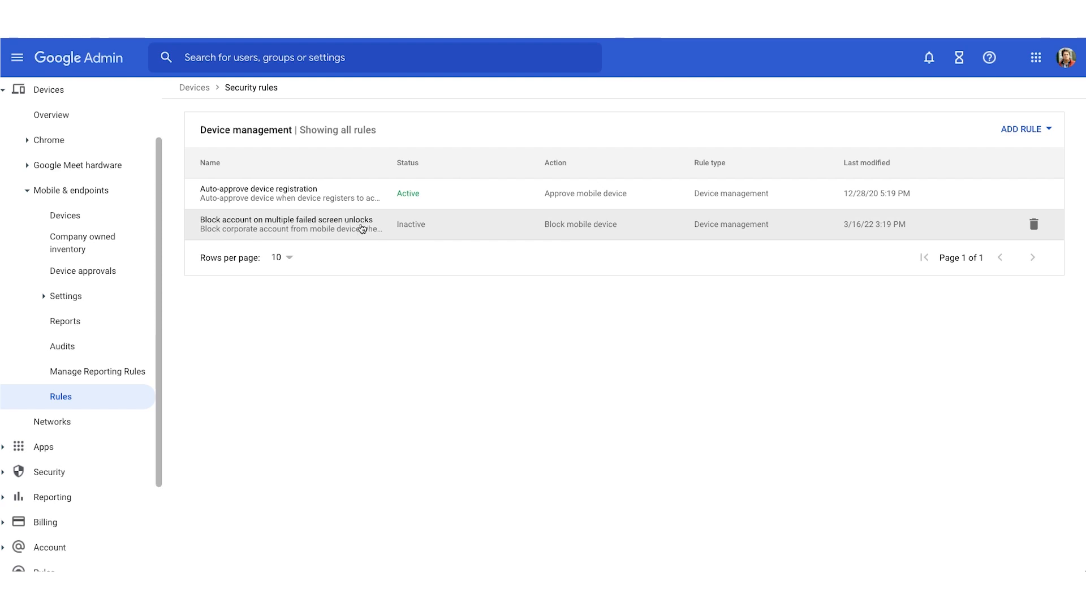
left_click(286, 224)
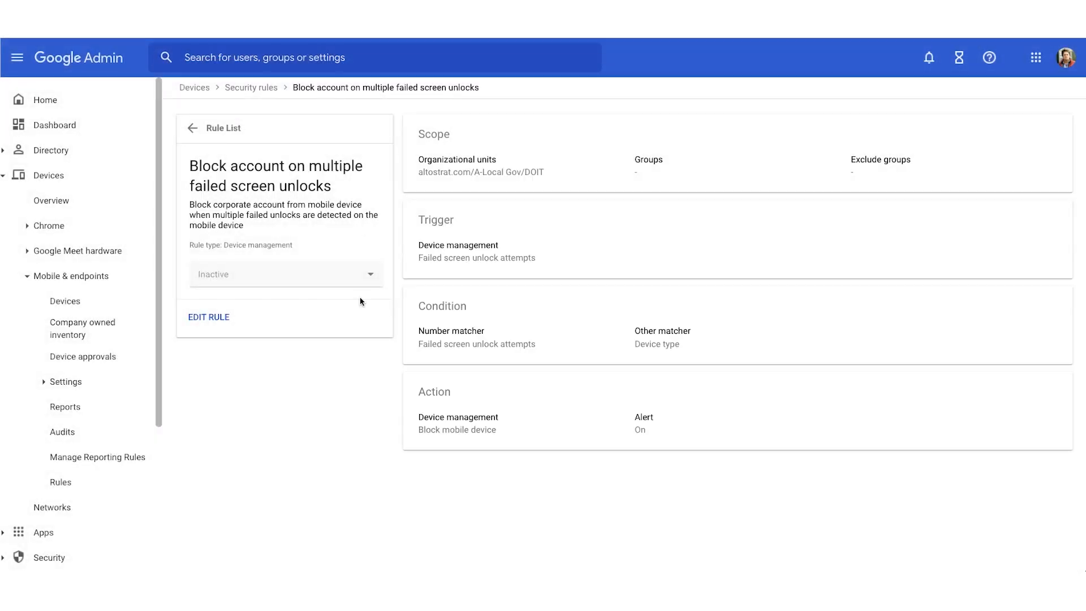
mouse_move(366, 402)
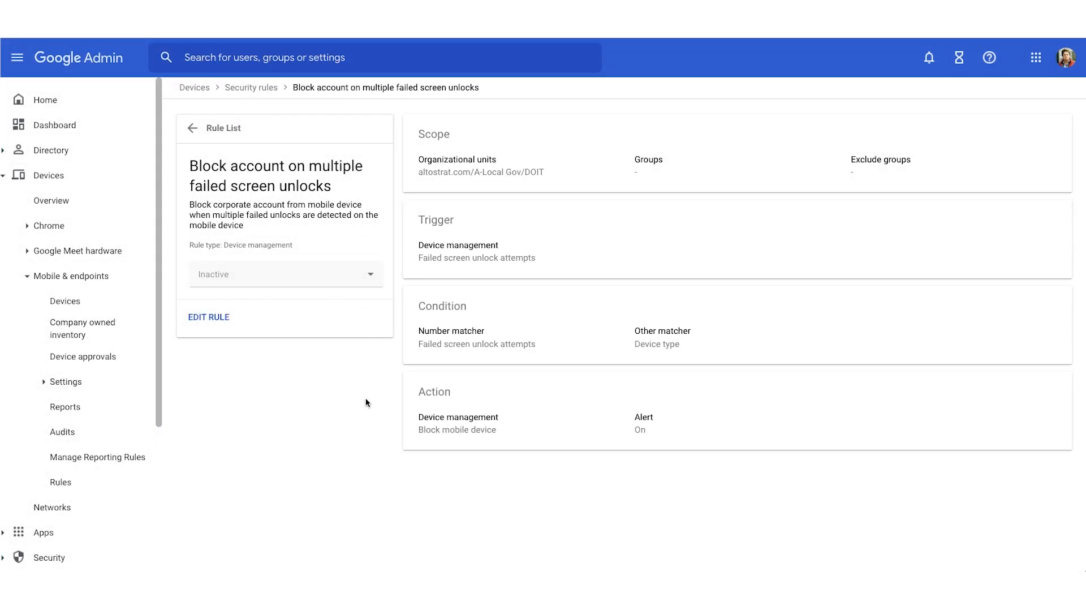
mouse_move(479, 178)
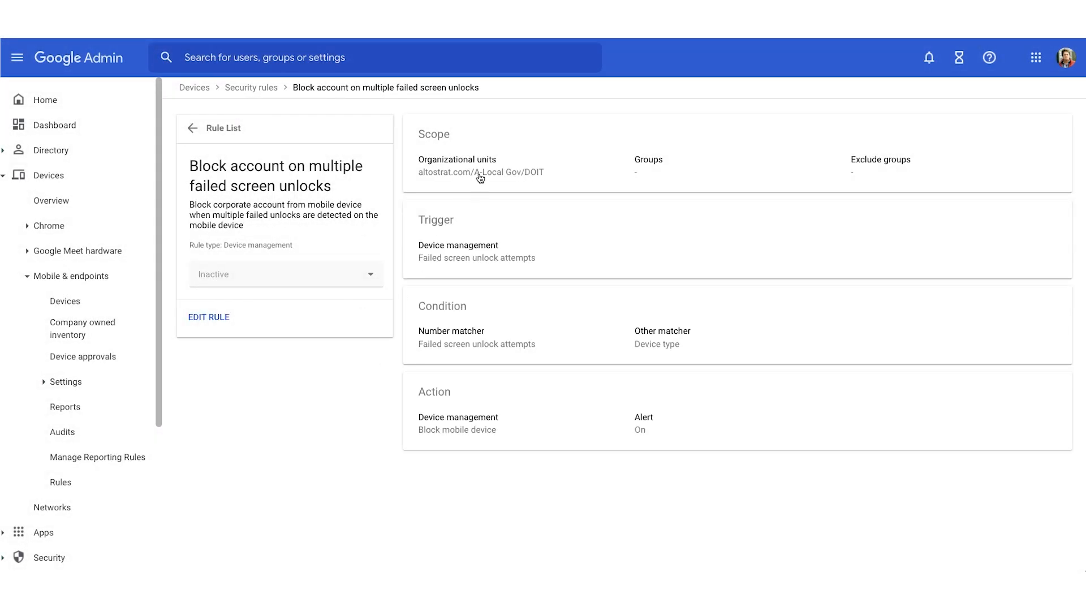
- Edit the failed-unlocks rule and review its name, description and DOIT scope
left_click(209, 317)
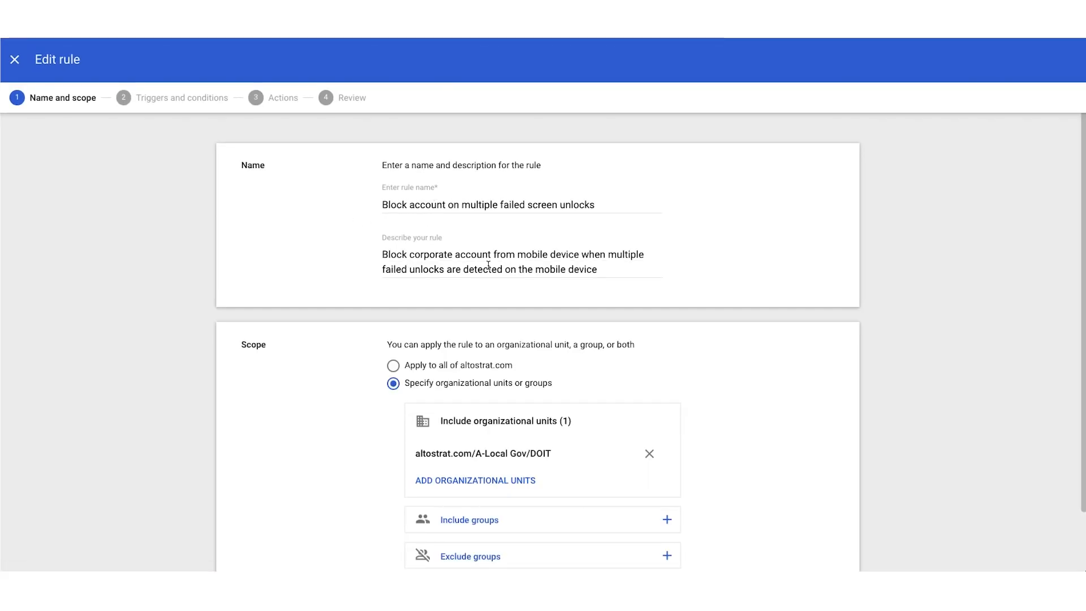
scroll("down", 3)
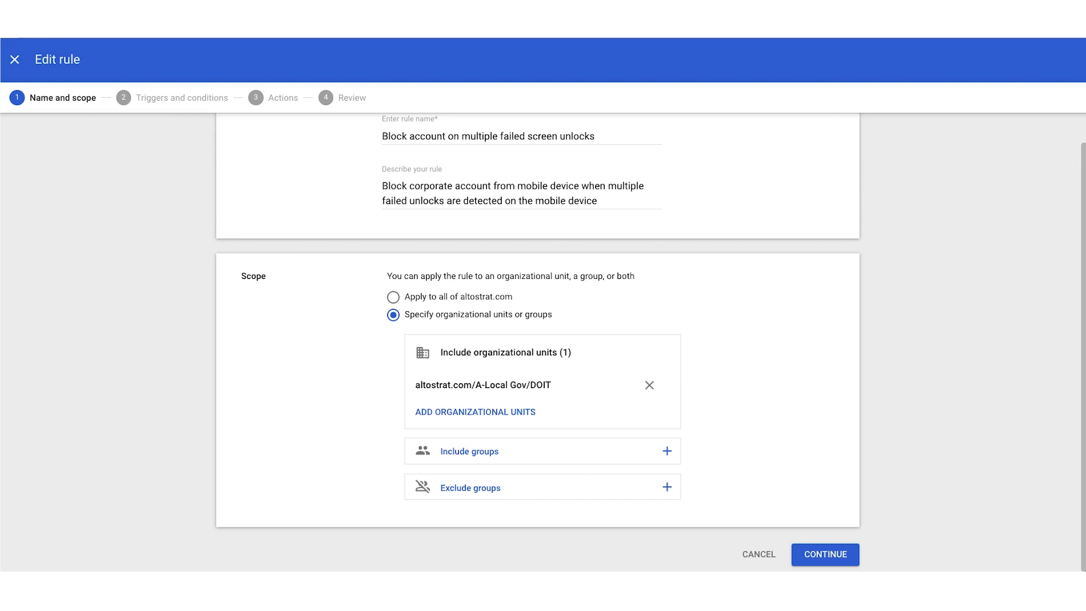
- Accept the more-than-7-failed-unlocks Android trigger and advance to Actions
left_click(824, 554)
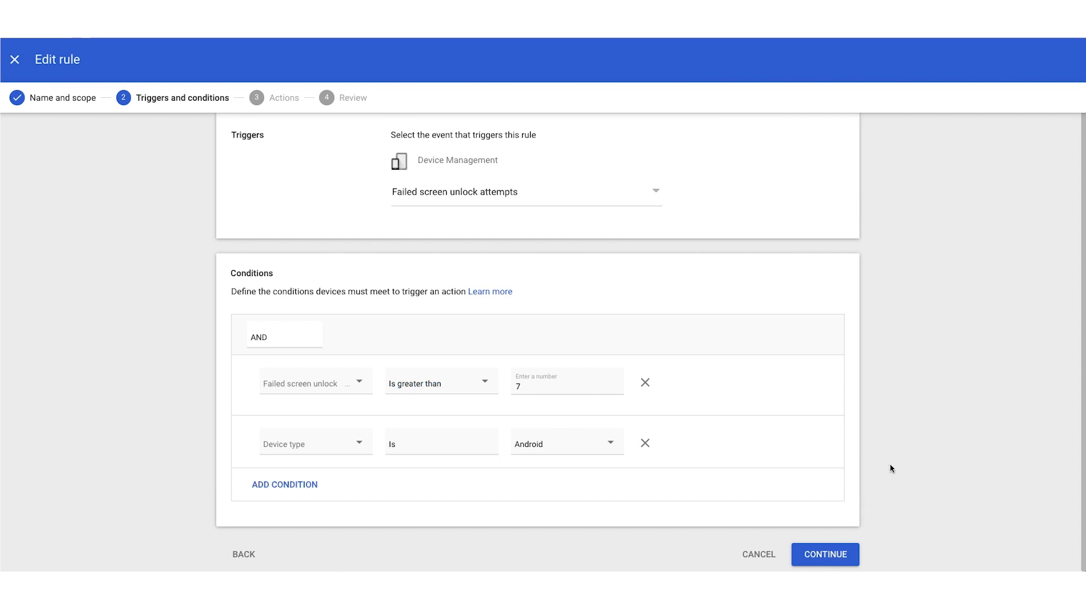
mouse_move(309, 445)
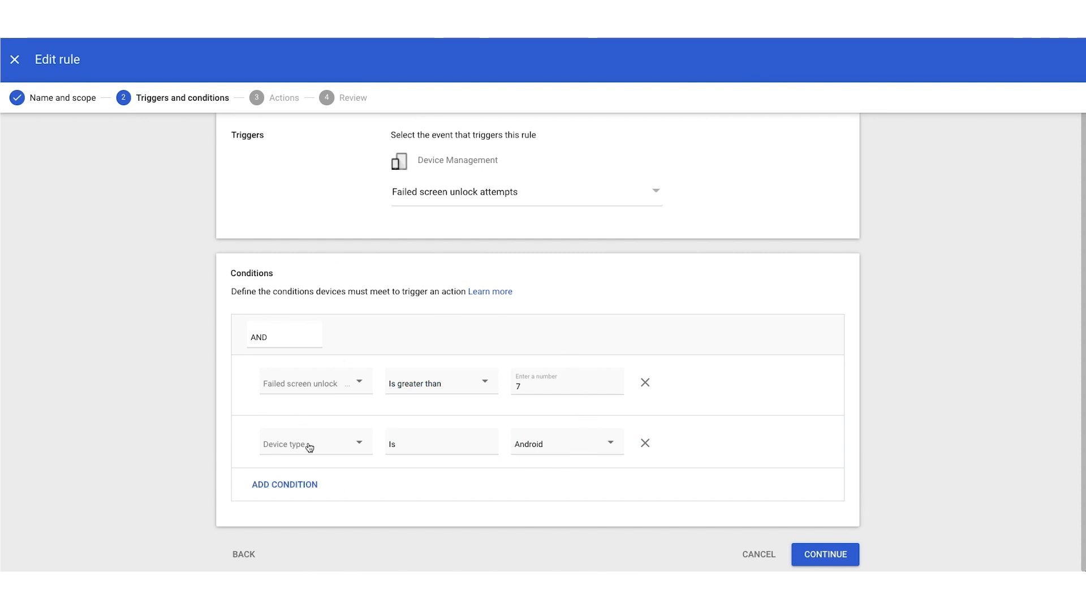
mouse_move(422, 321)
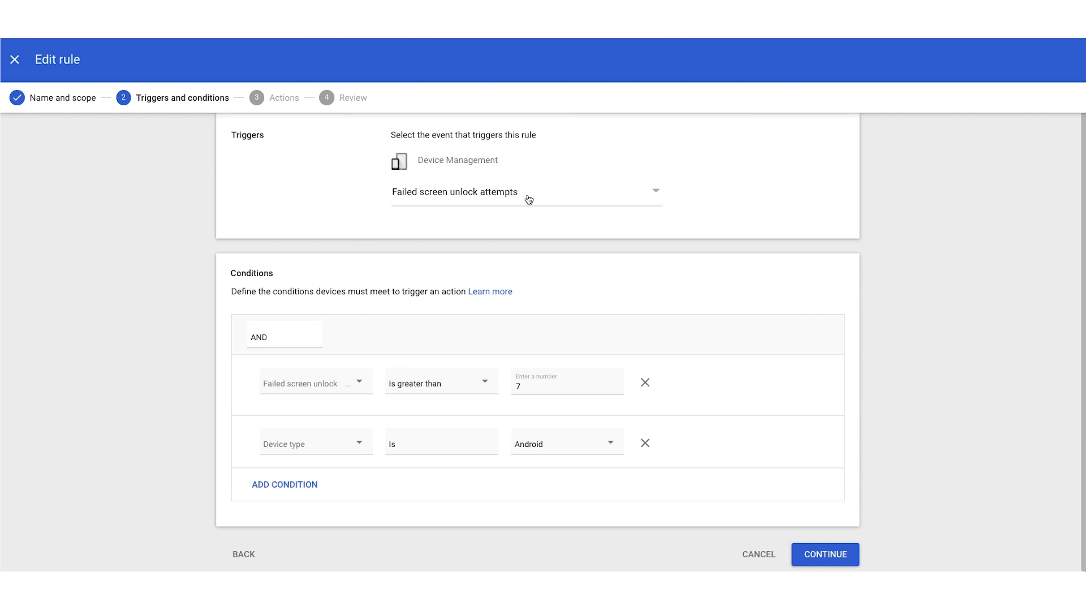
mouse_move(489, 396)
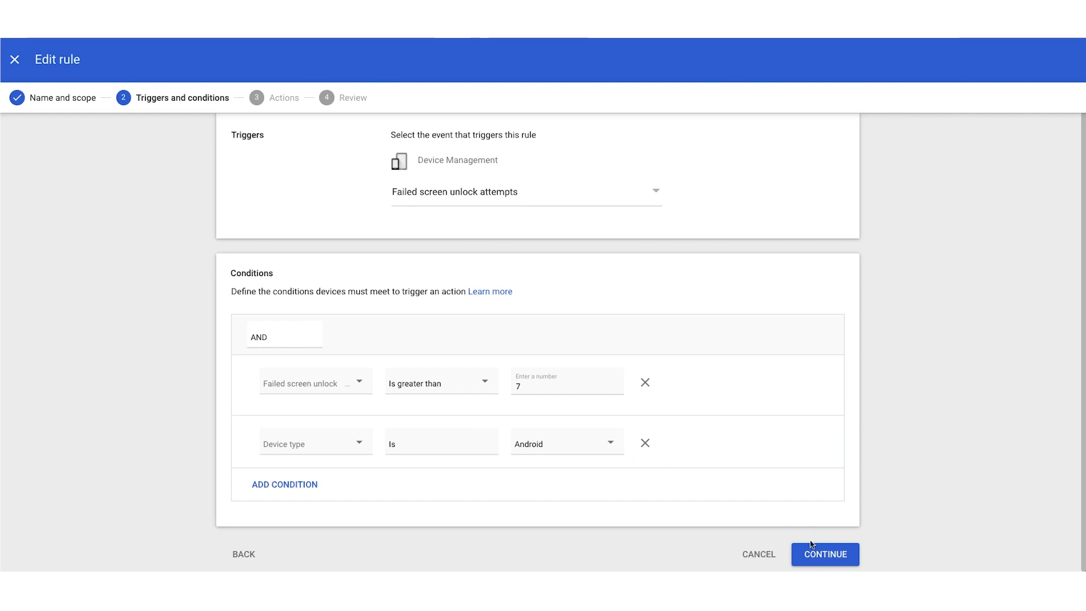
left_click(824, 554)
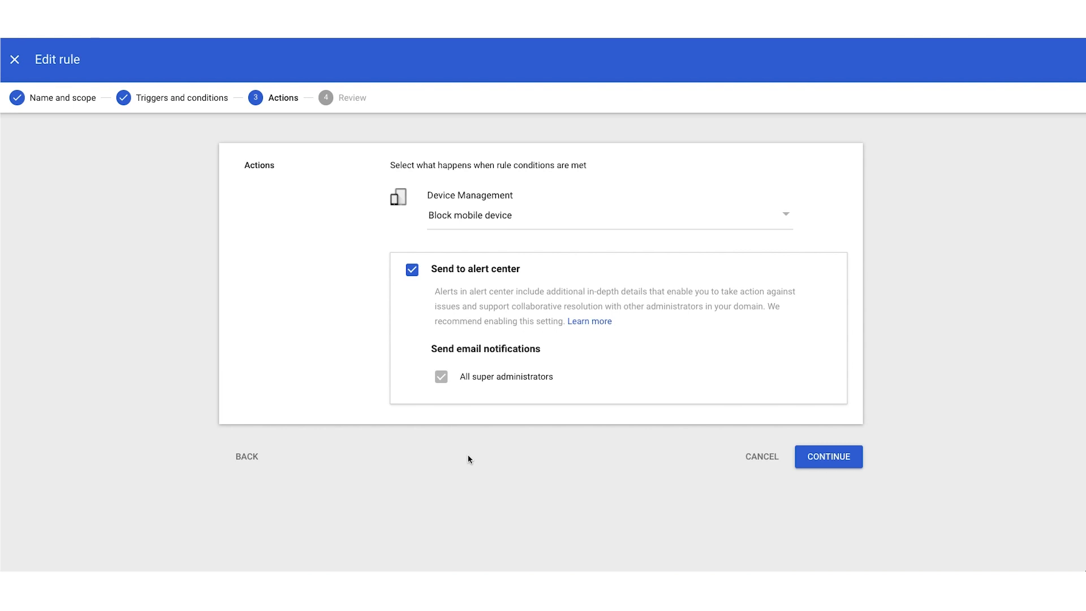
- Continue past block-device and alert actions, then review the rule summary and finish
left_click(827, 457)
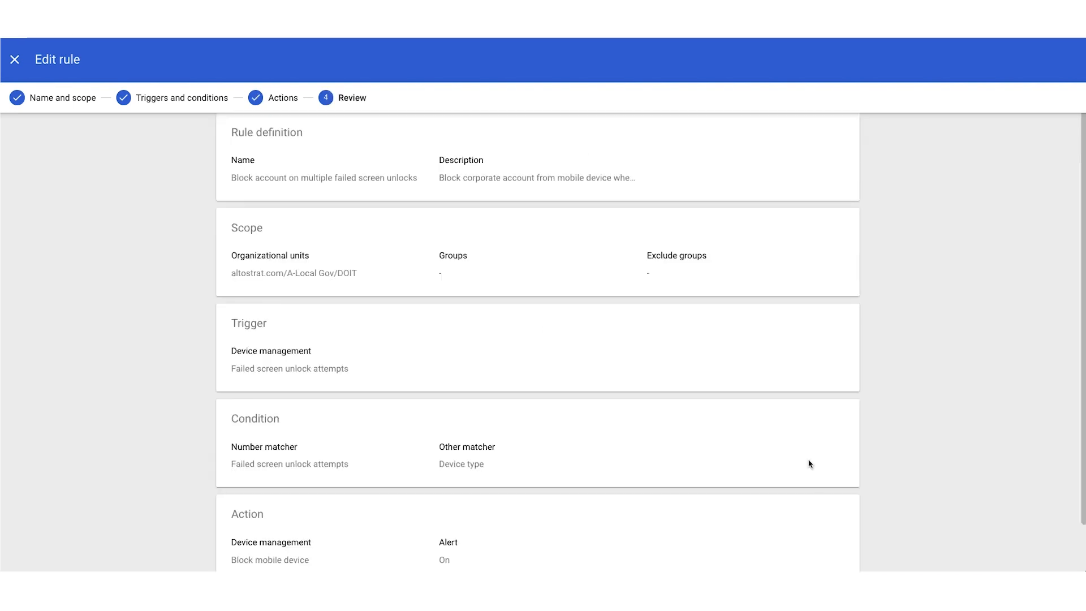
mouse_move(533, 509)
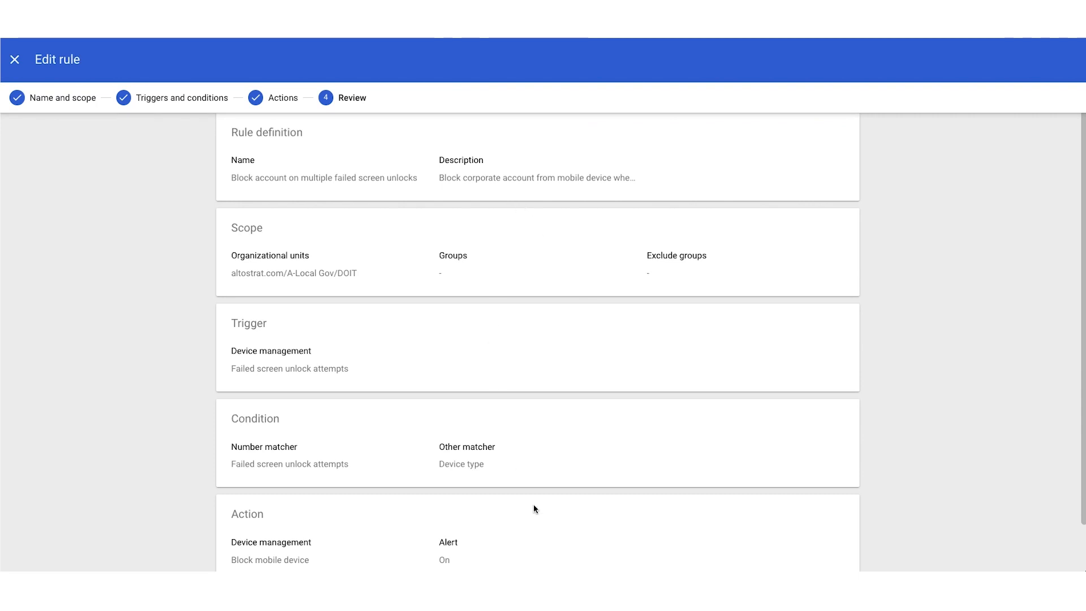
scroll("down", 3)
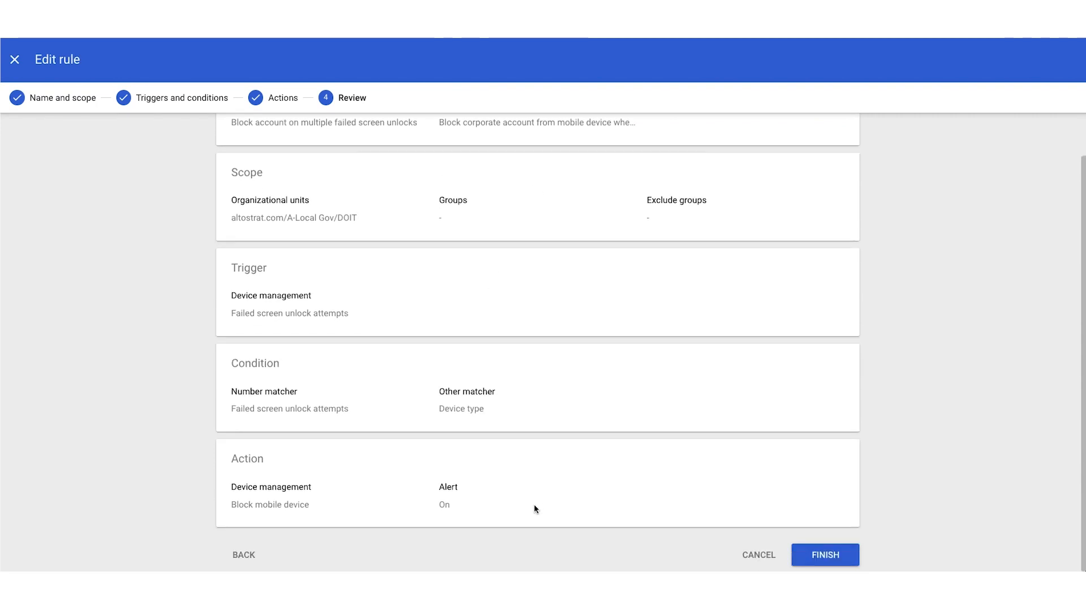
left_click(824, 554)
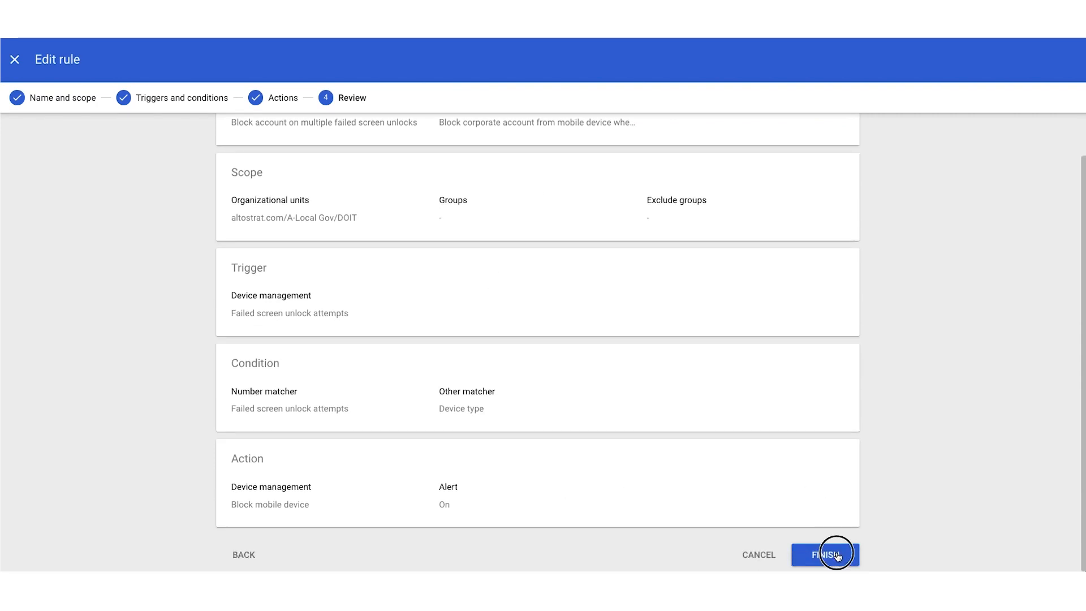
- Set the rule status to Active and complete the save
left_click(824, 554)
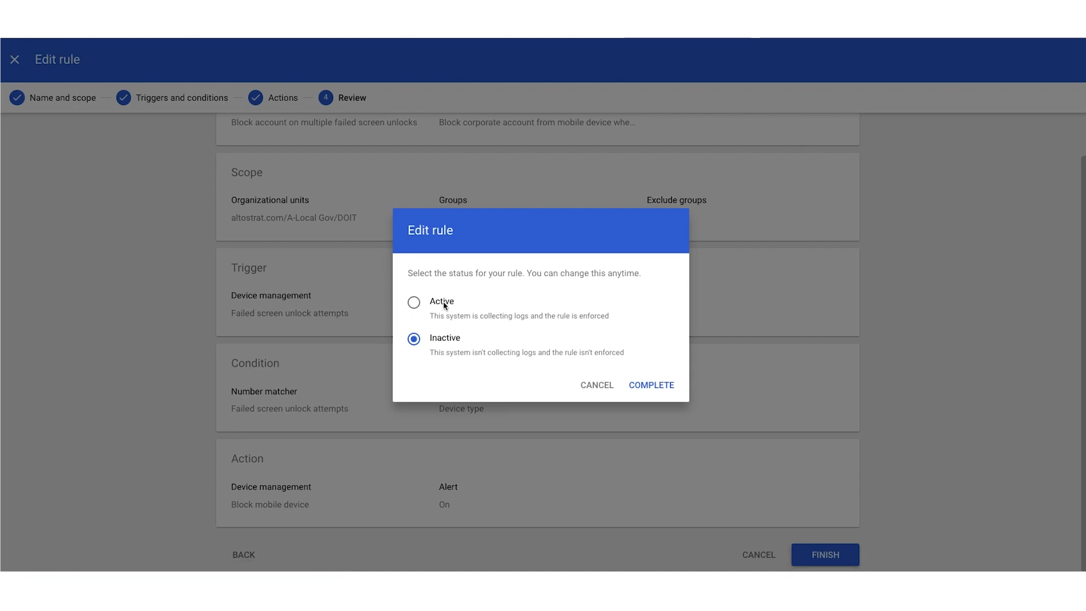
left_click(413, 302)
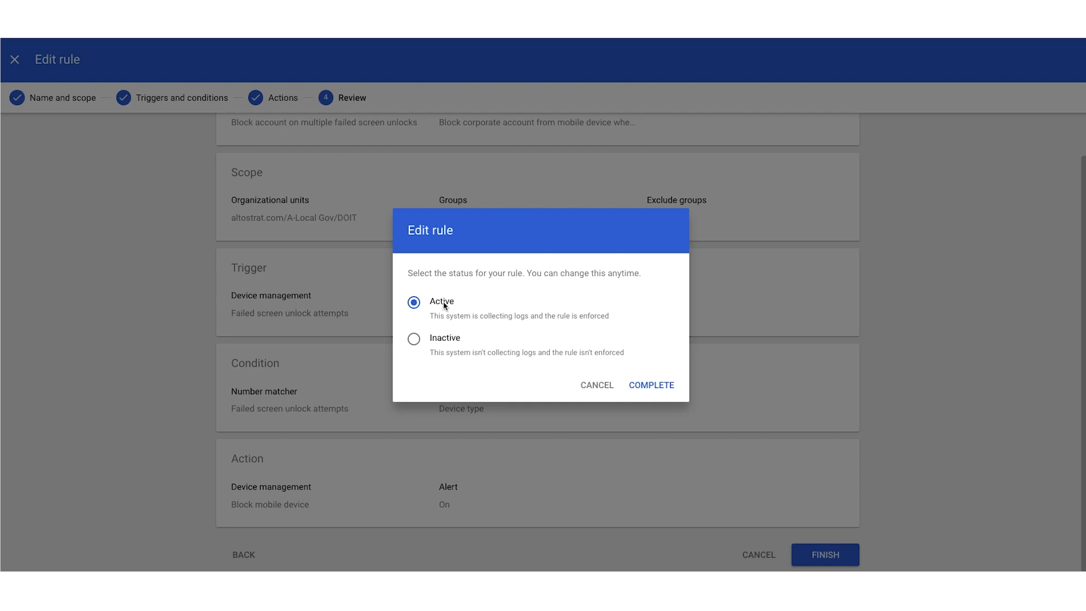
mouse_move(671, 389)
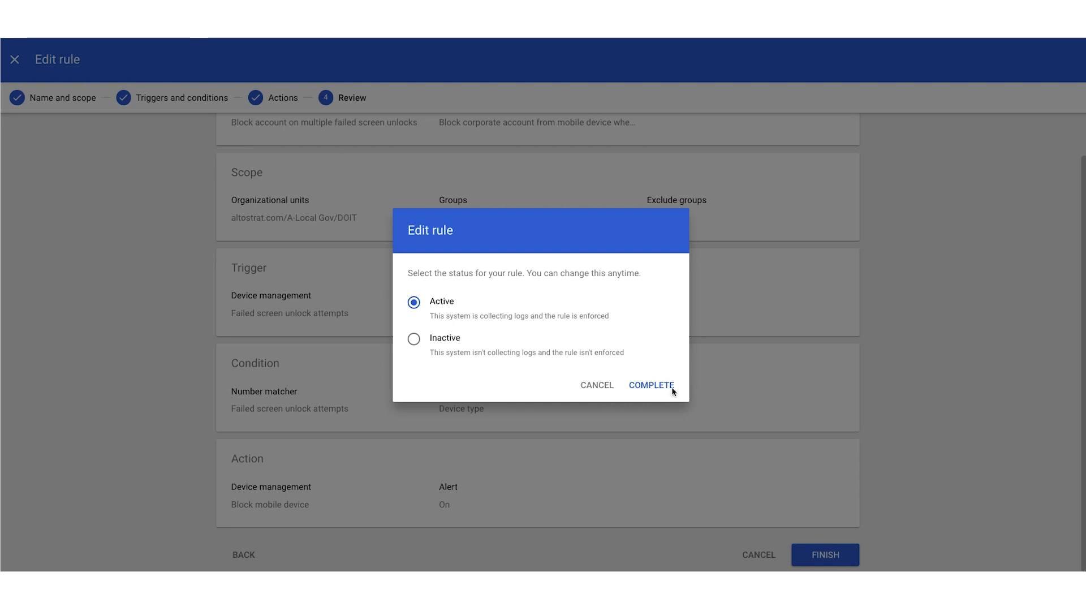
left_click(651, 385)
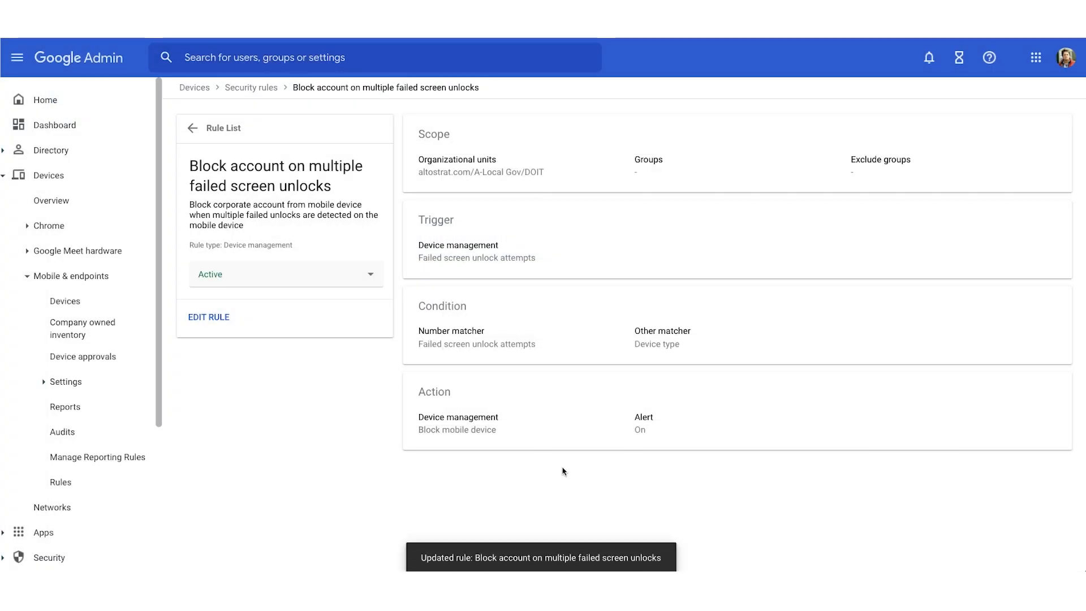